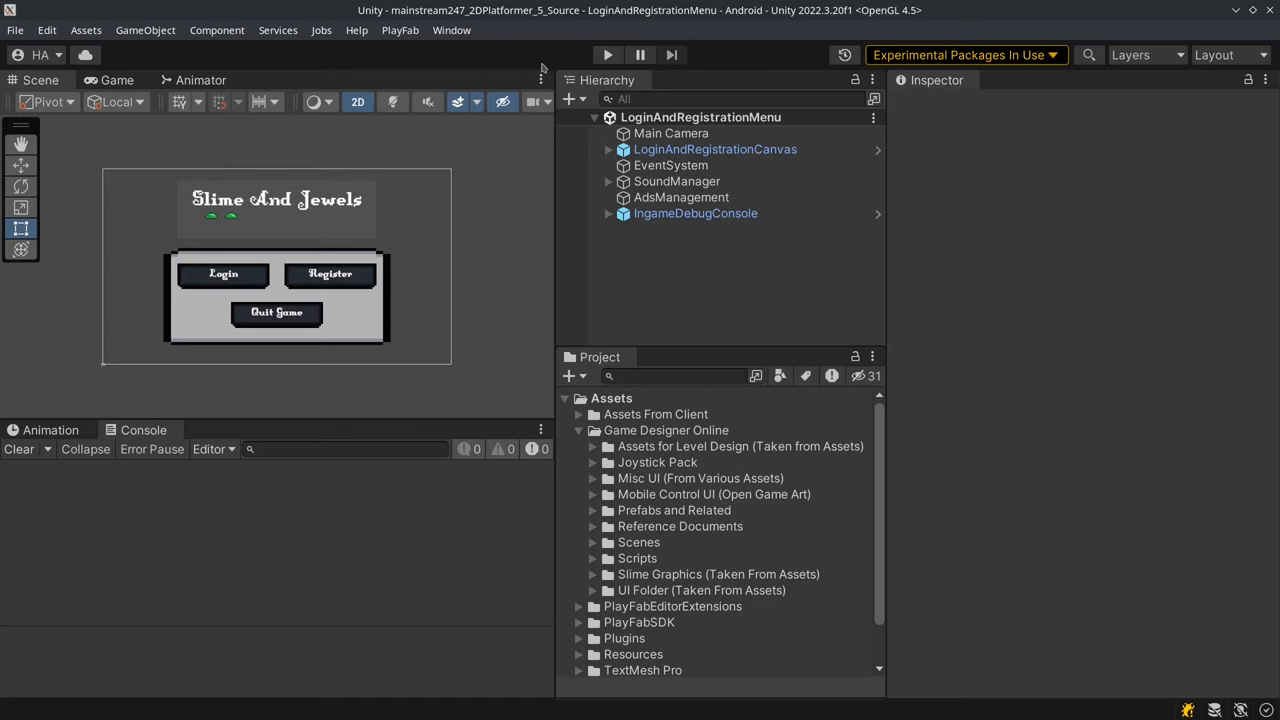
pyautogui.moveTo(354, 260)
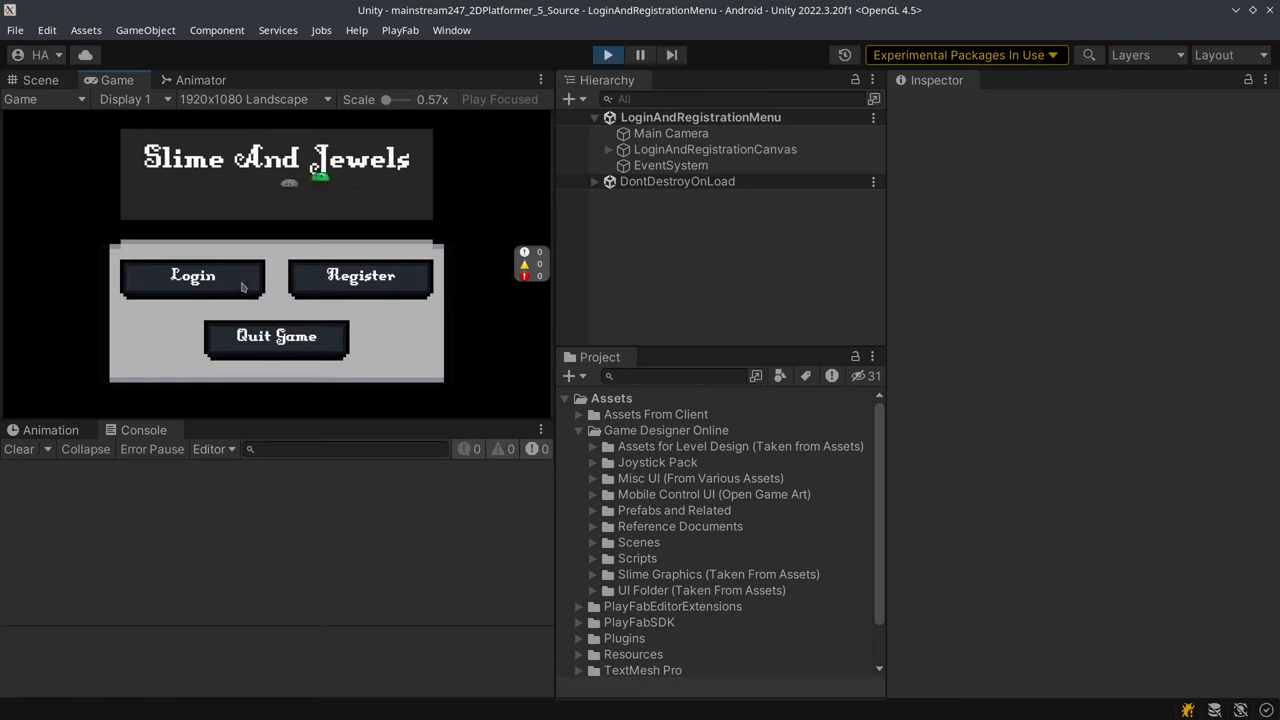
# - Visit the login and forgot-password forms and back out of each before signing in
pyautogui.click(192, 276)
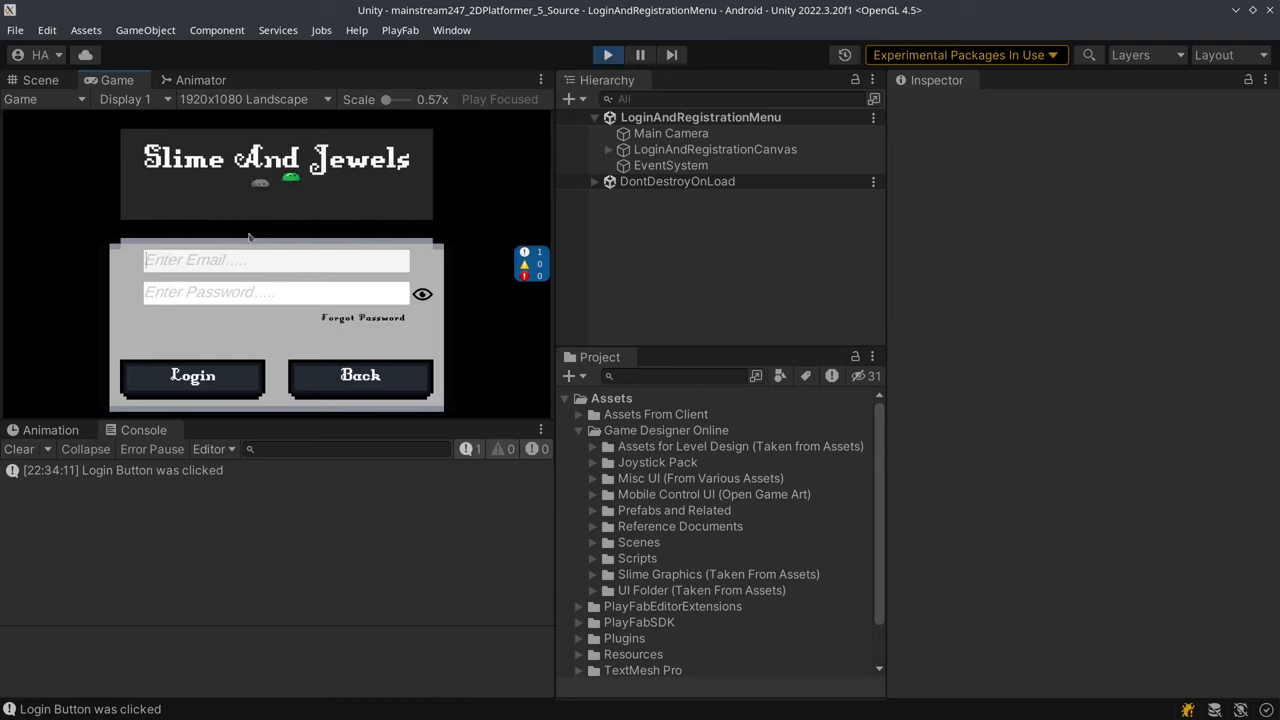
pyautogui.click(360, 374)
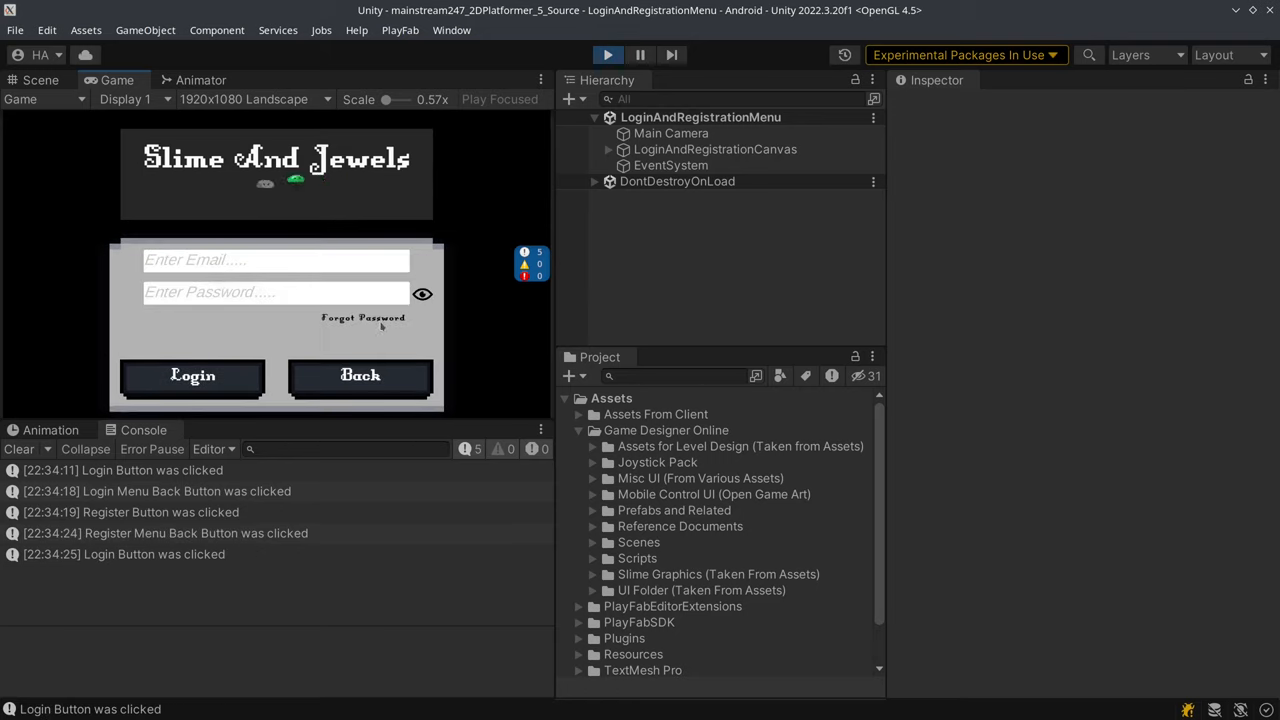
pyautogui.click(364, 318)
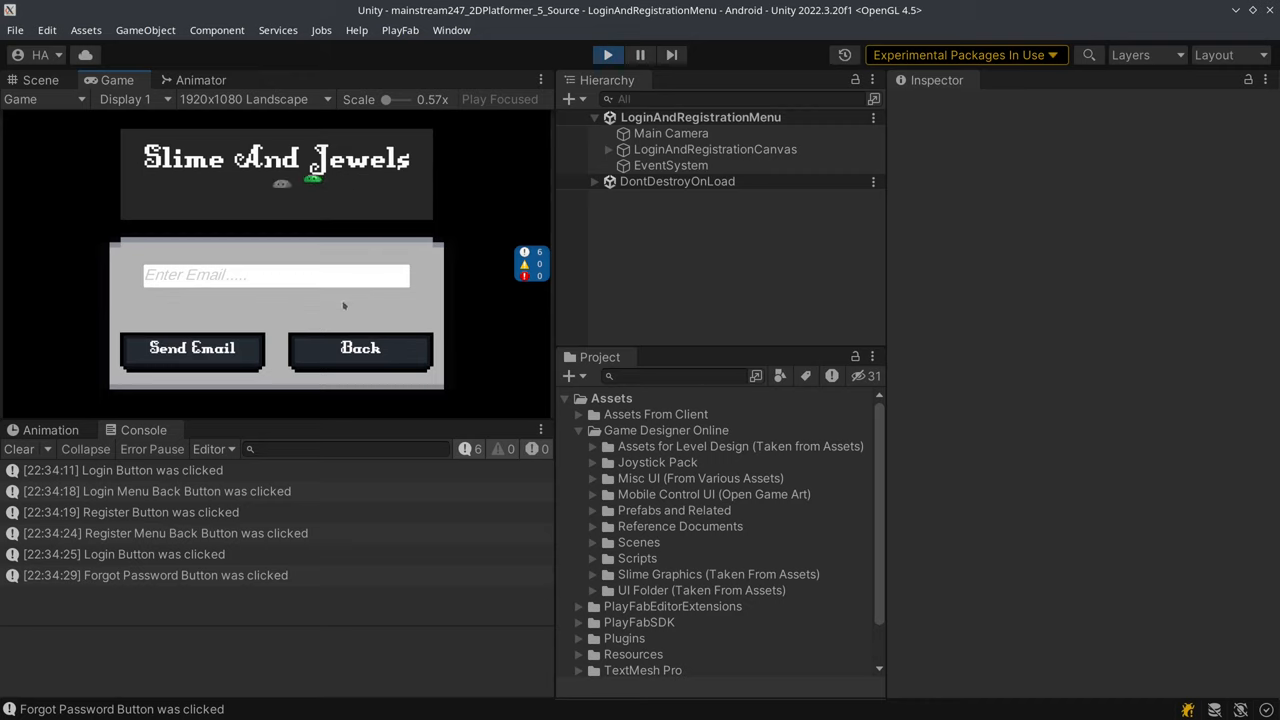
pyautogui.click(360, 348)
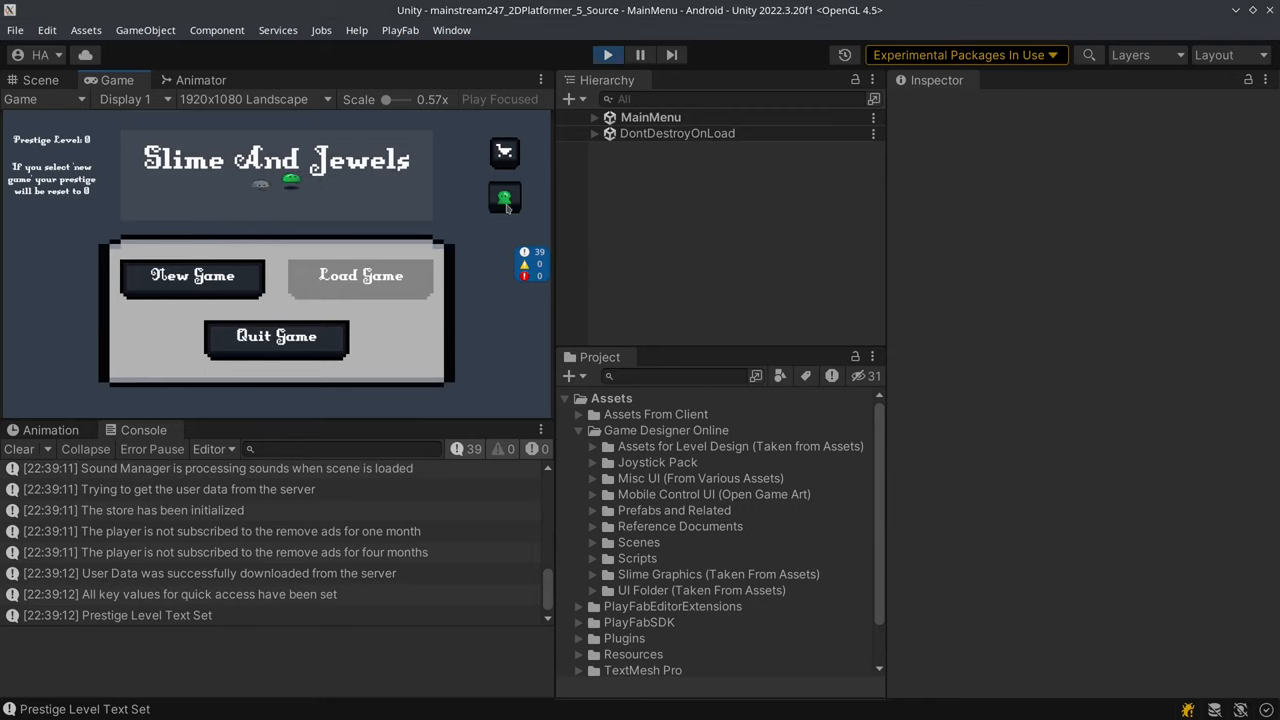
# - In customization, choose the slime colour and the first glasses, then leave the cosmetics screen
pyautogui.click(504, 198)
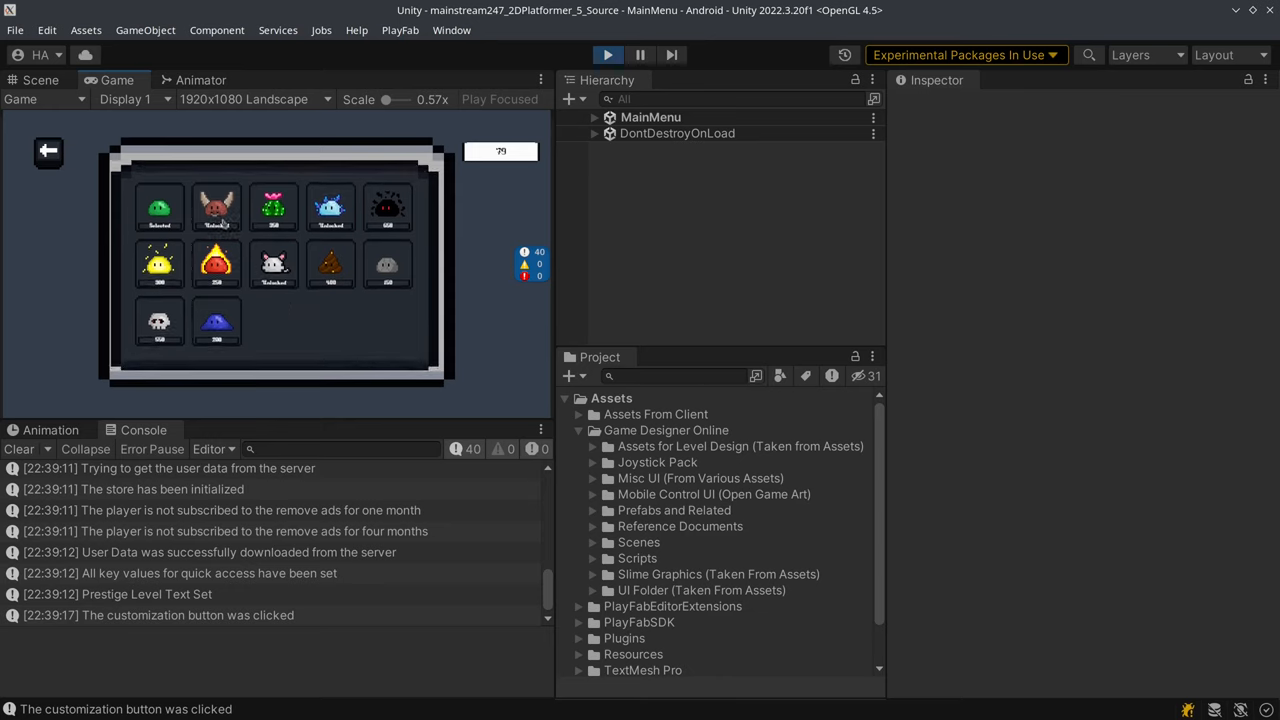
pyautogui.click(216, 206)
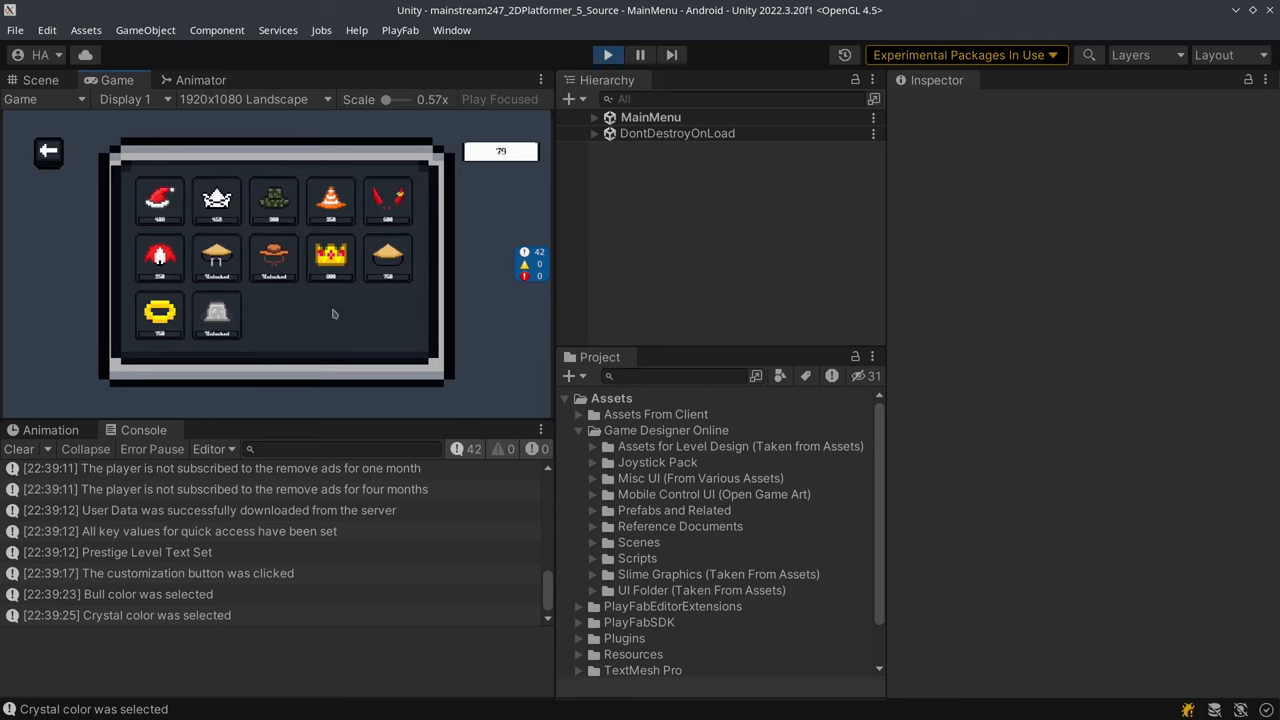
pyautogui.moveTo(290, 288)
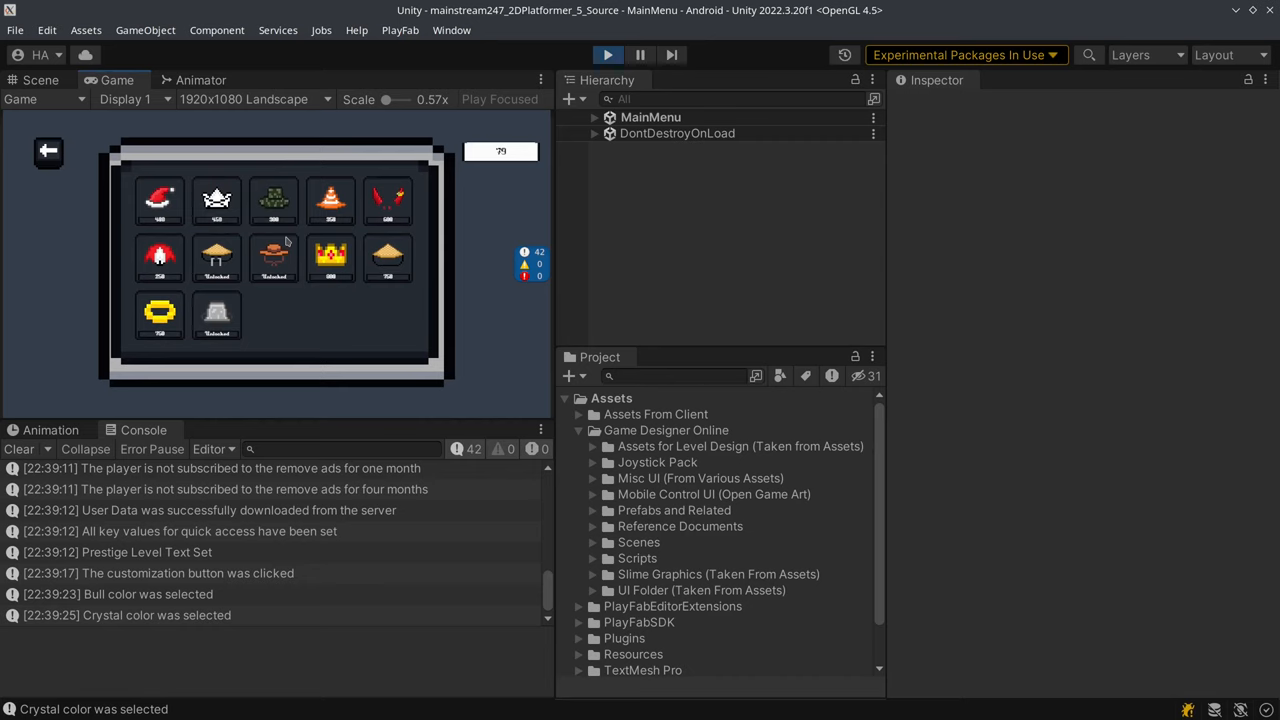
pyautogui.scroll(-3)
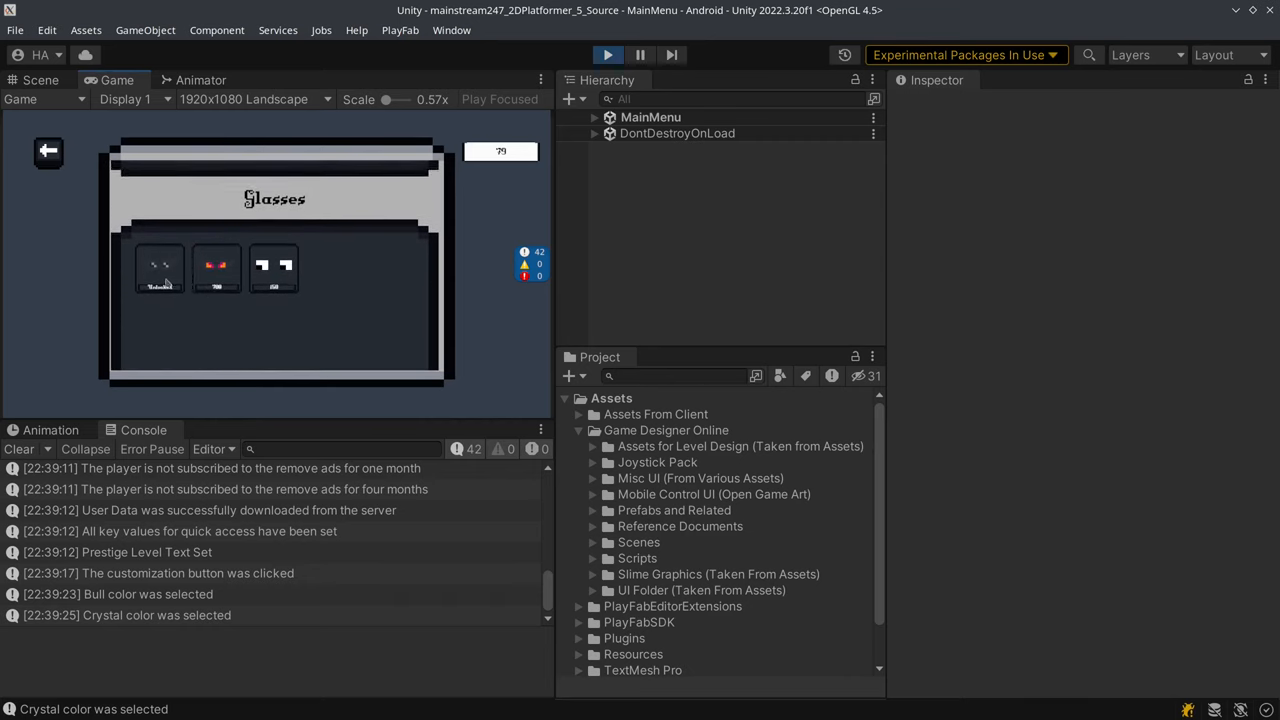
pyautogui.click(160, 268)
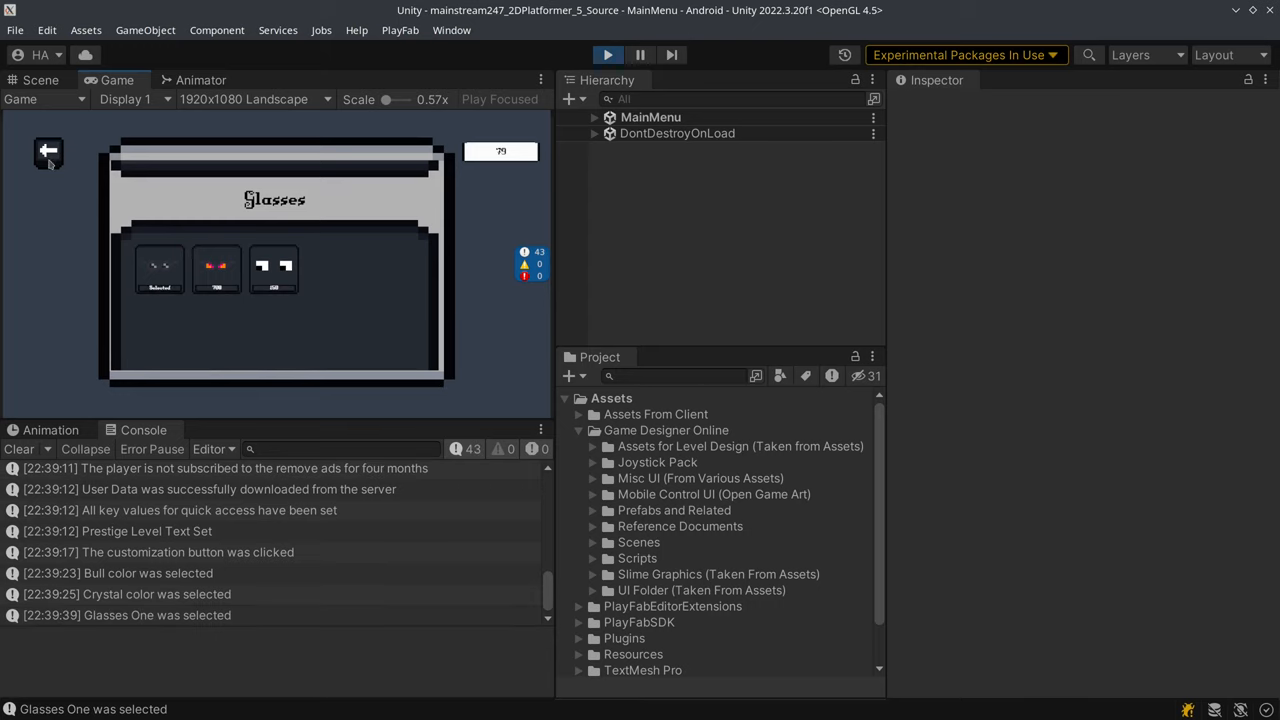
pyautogui.click(48, 152)
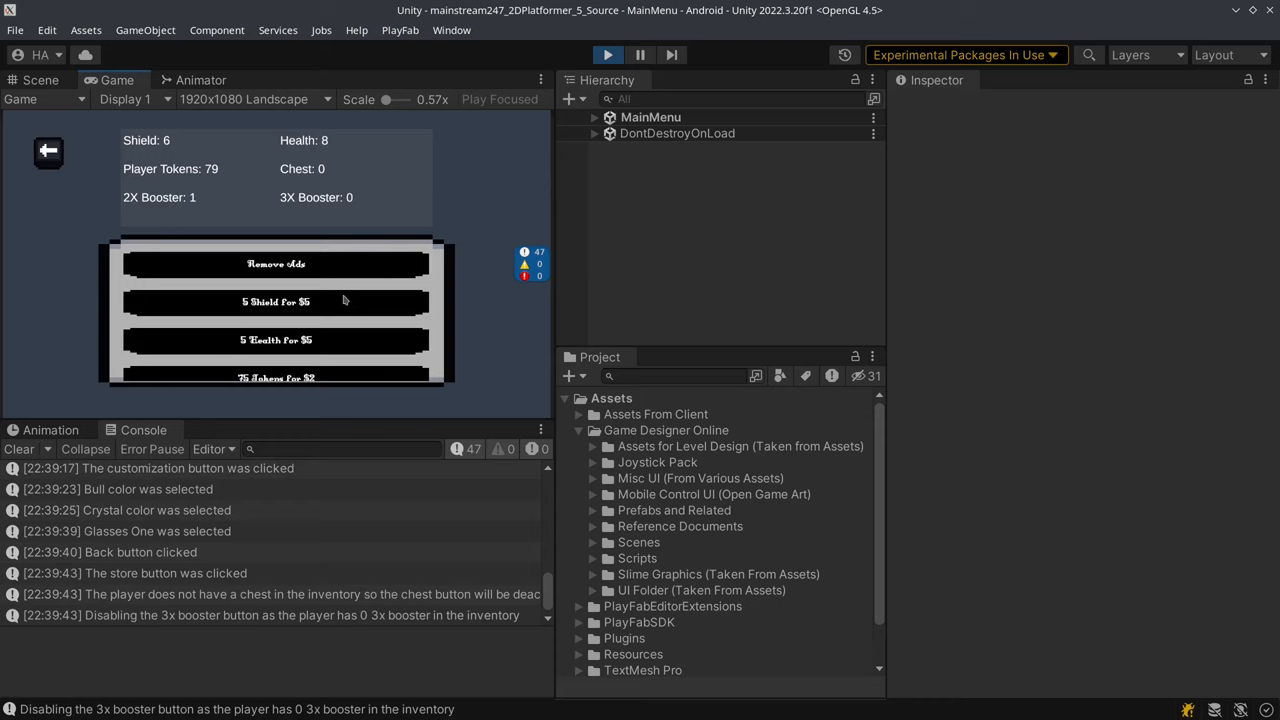
# - Scroll the store offers, return to the main menu and choose New Game
pyautogui.scroll(-3)
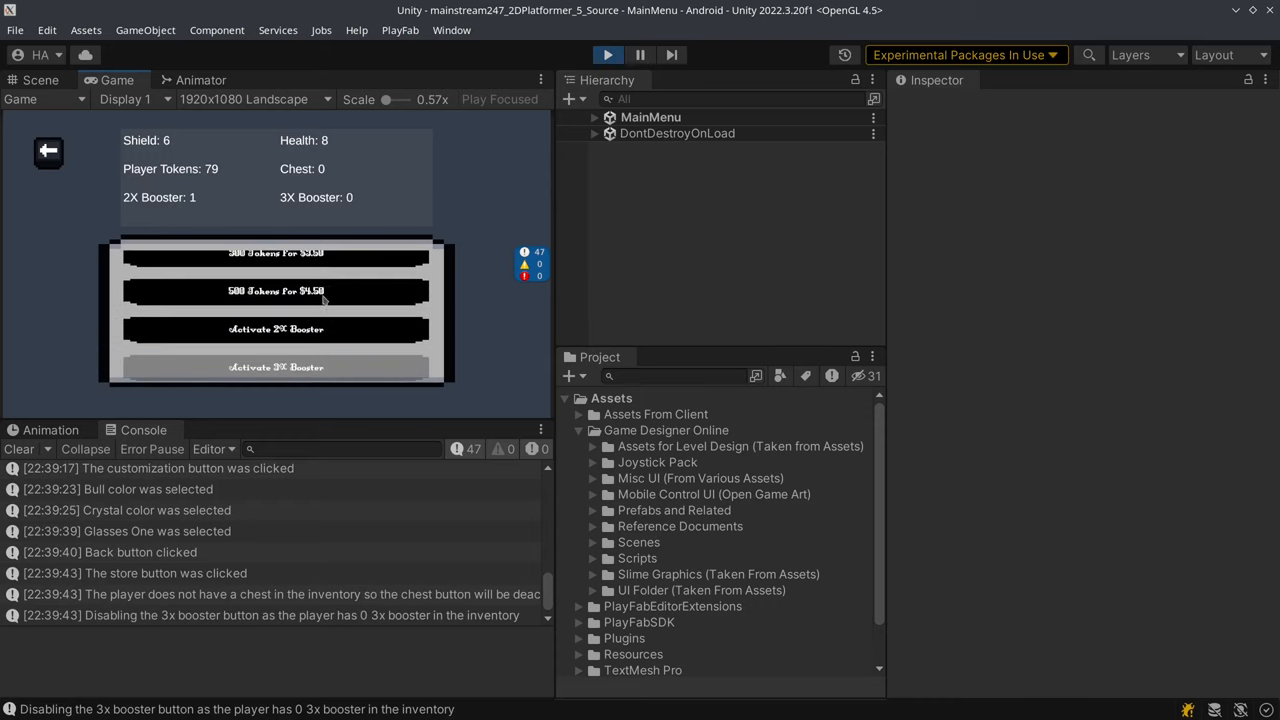
pyautogui.moveTo(70, 164)
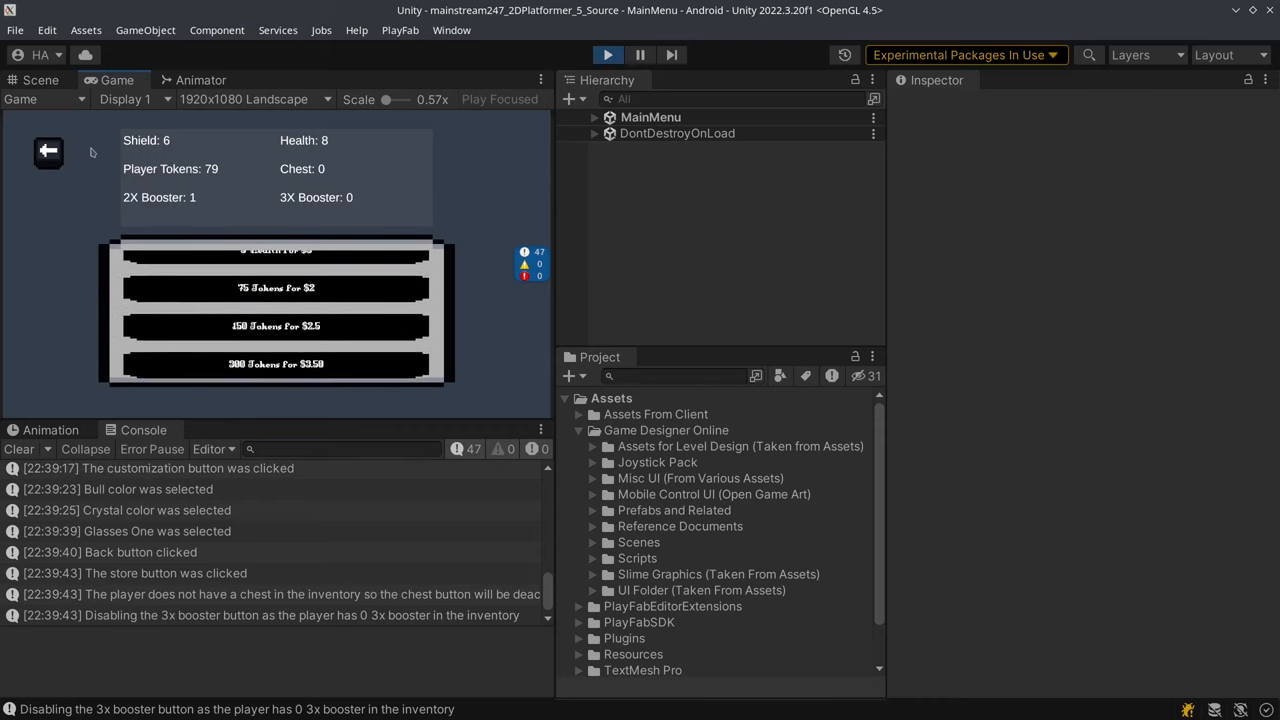
pyautogui.click(48, 152)
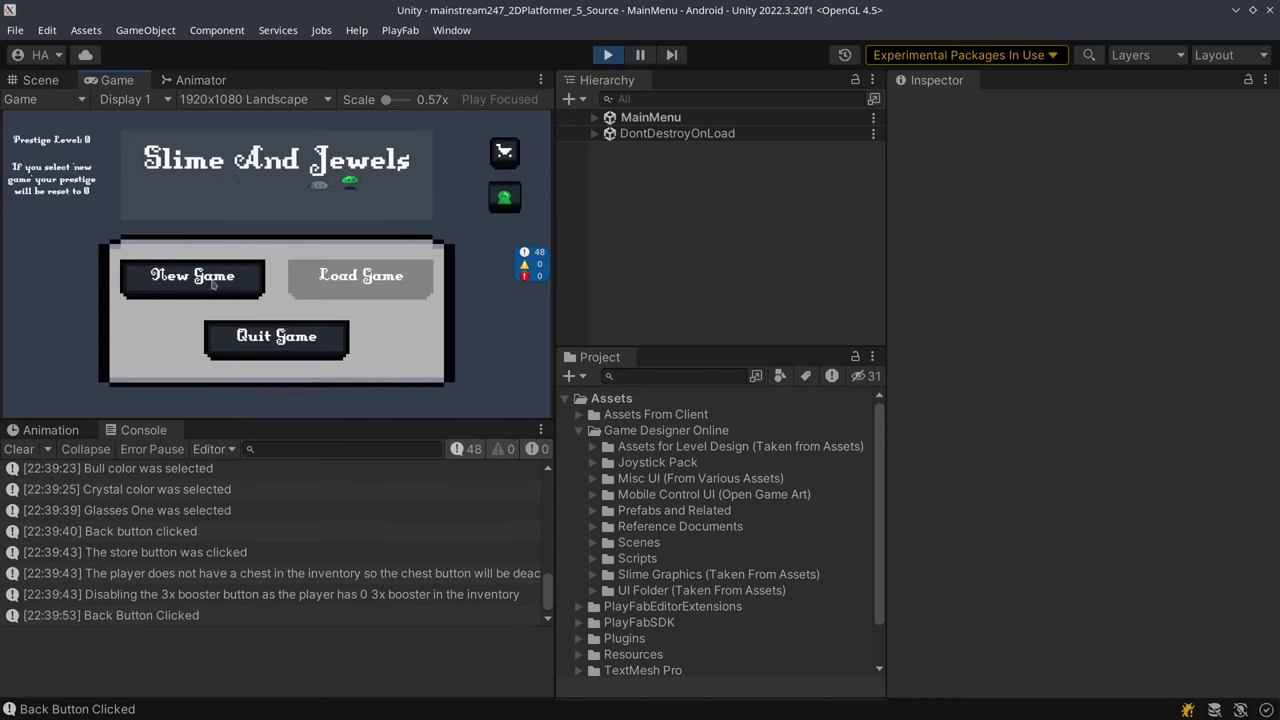
pyautogui.click(192, 276)
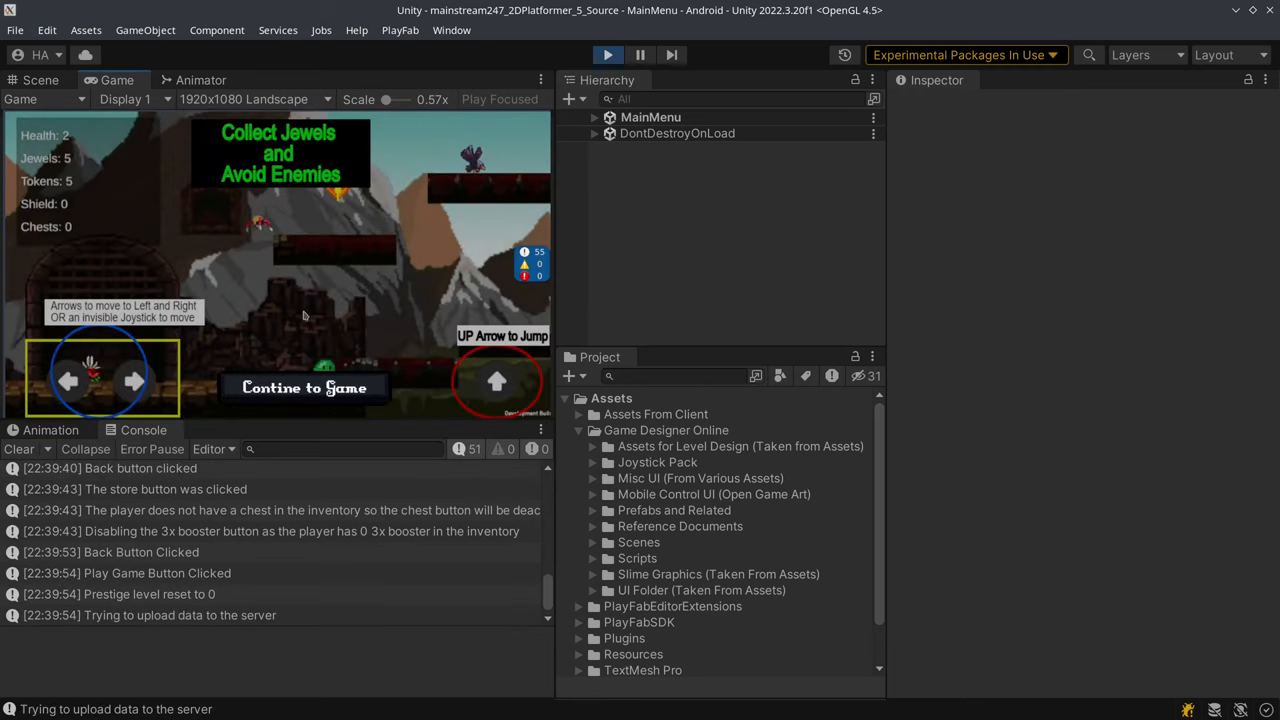
# - Dismiss the tutorial prompt and start playing level 1
pyautogui.click(304, 388)
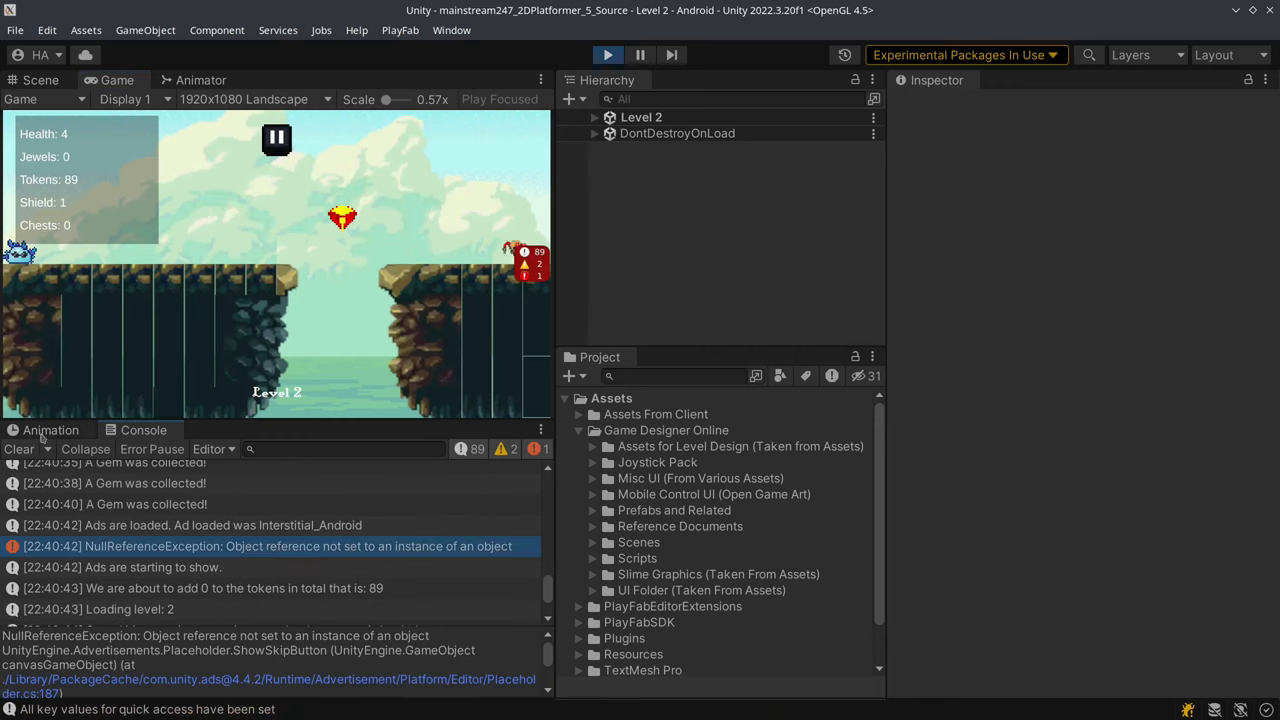
# - Clear the console log, then pause and resume level 2 a few times from the pause menu
pyautogui.click(18, 448)
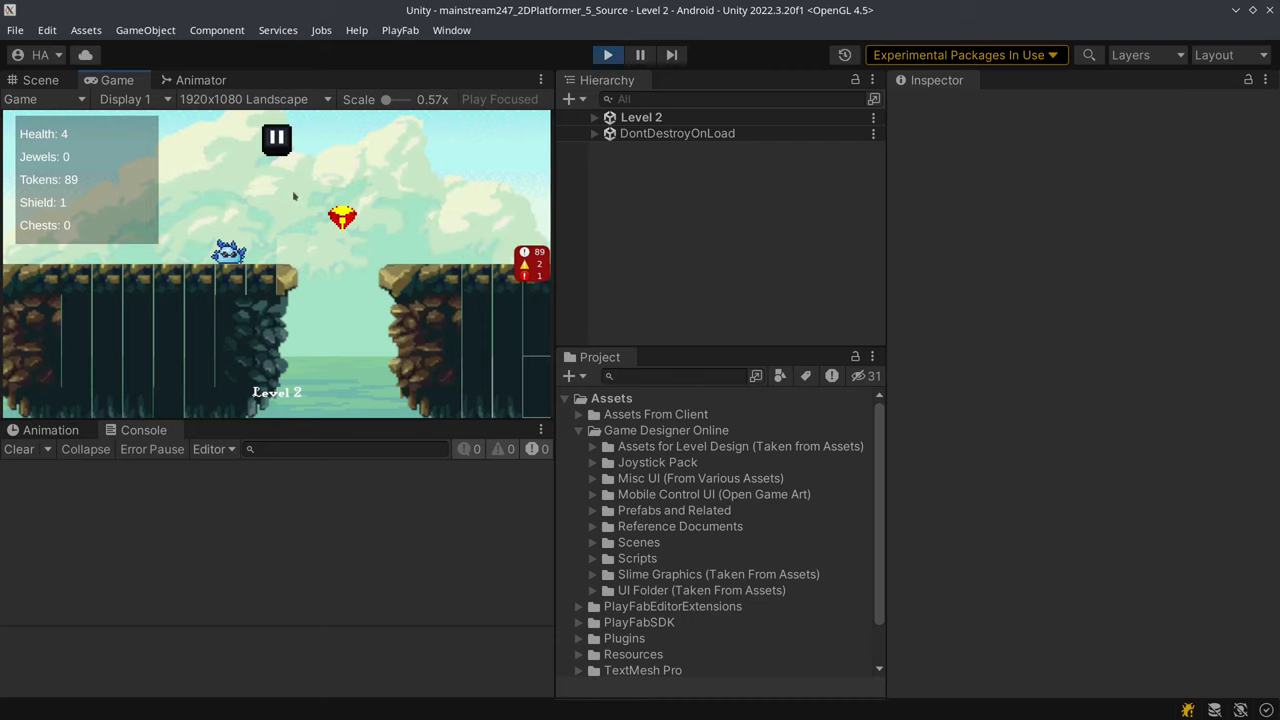
pyautogui.click(276, 138)
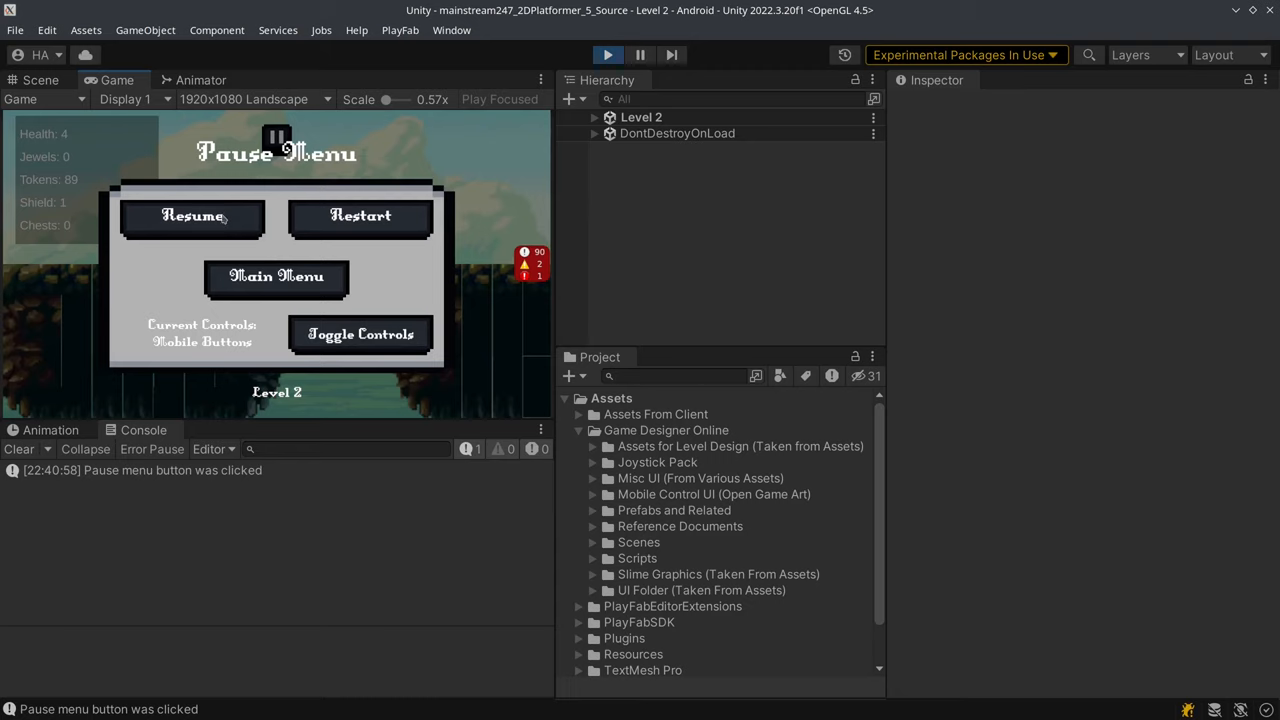
pyautogui.click(192, 216)
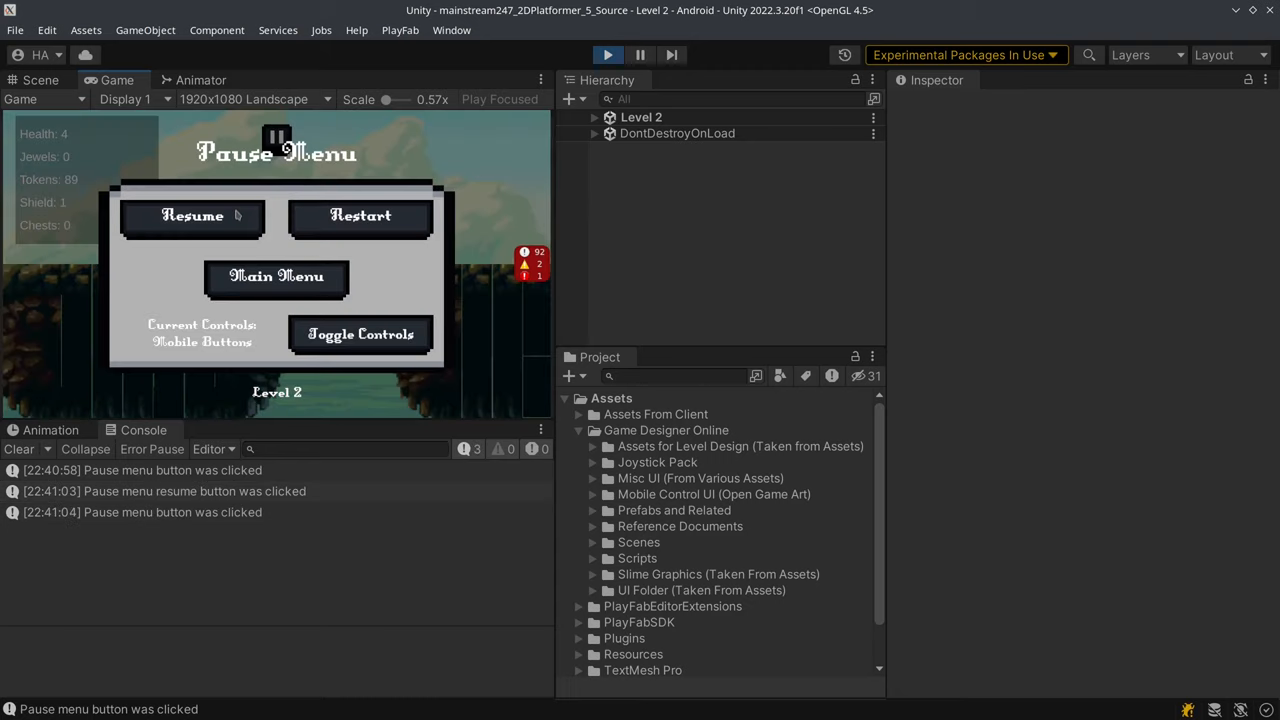
pyautogui.click(192, 216)
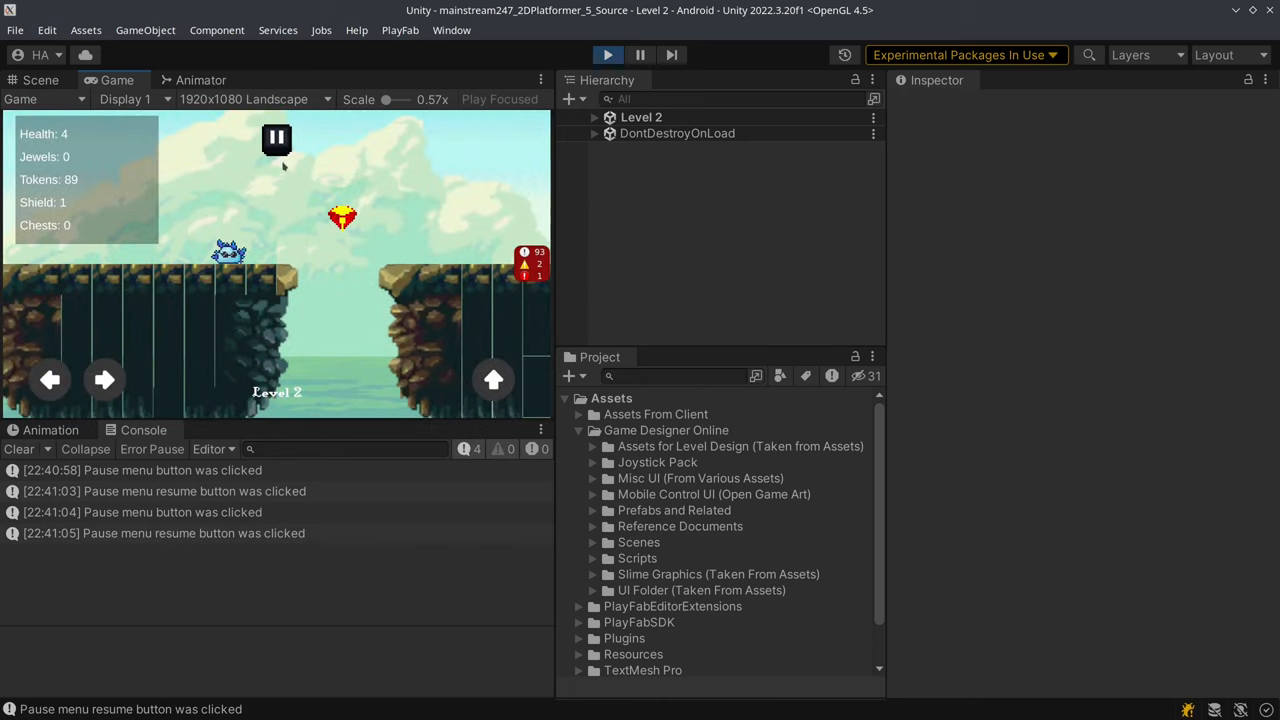
pyautogui.click(276, 138)
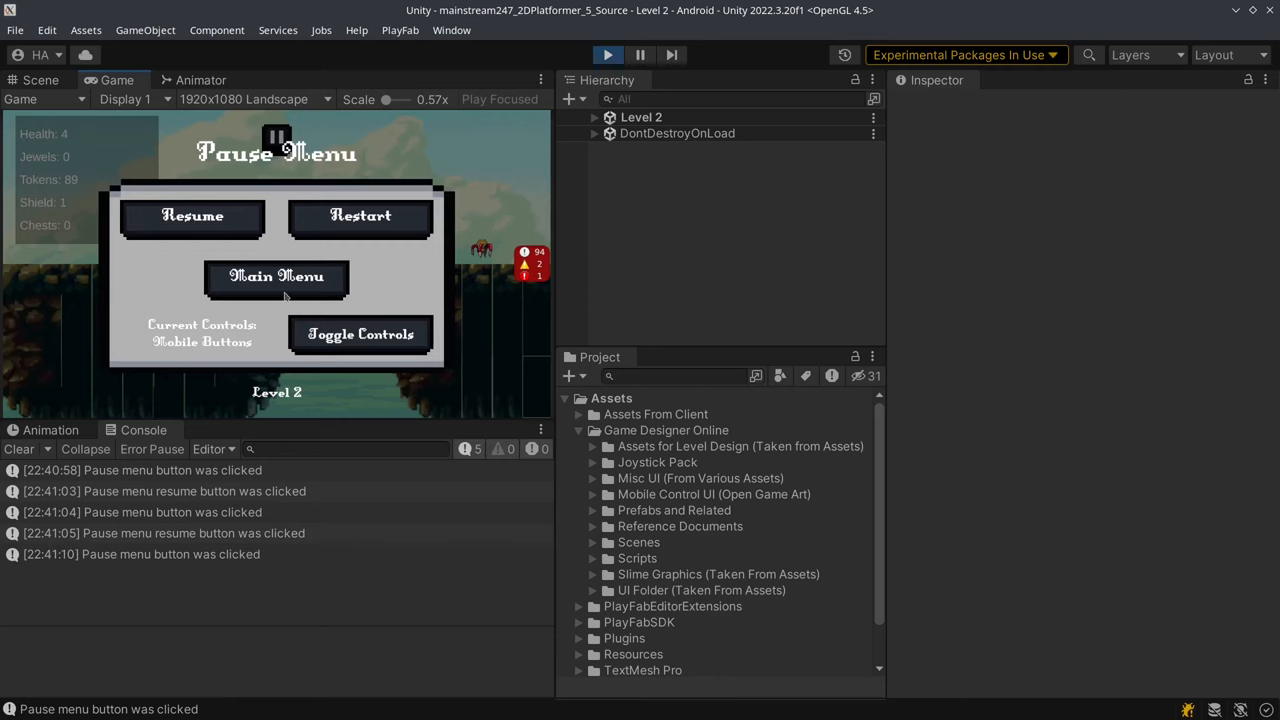
pyautogui.click(192, 216)
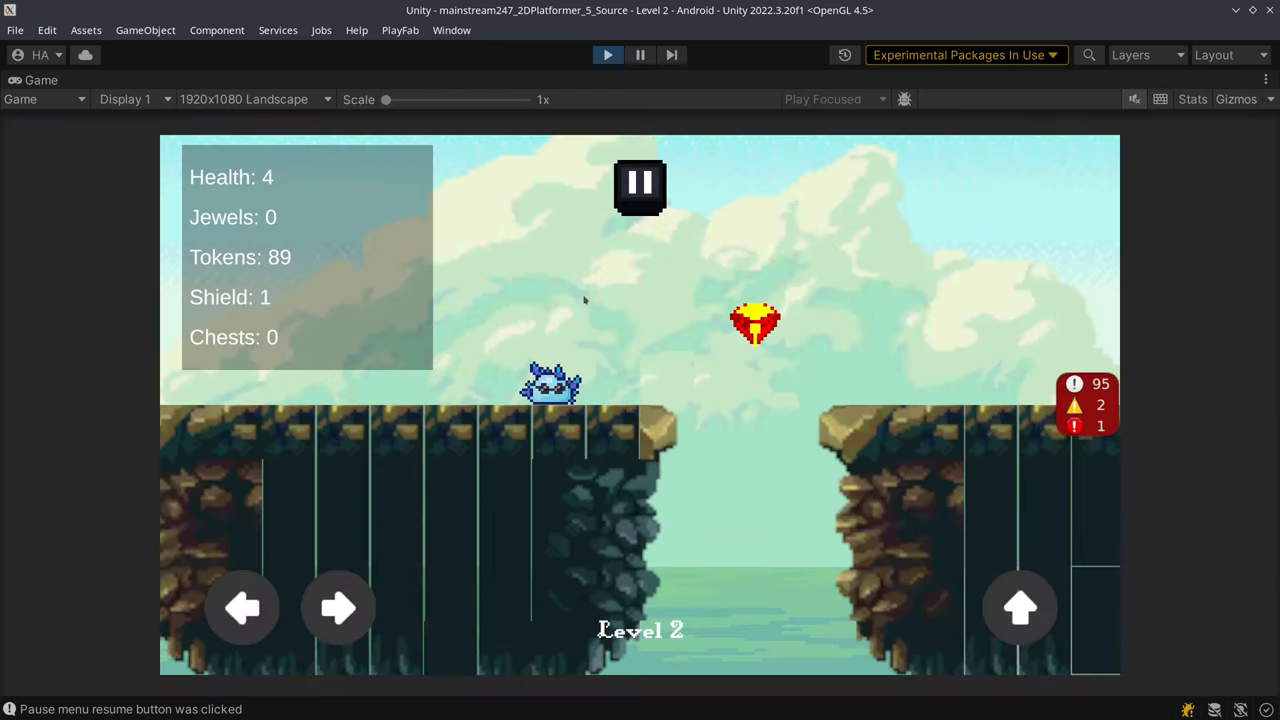
# - Pause level 2 and quit it to the main menu
pyautogui.click(640, 188)
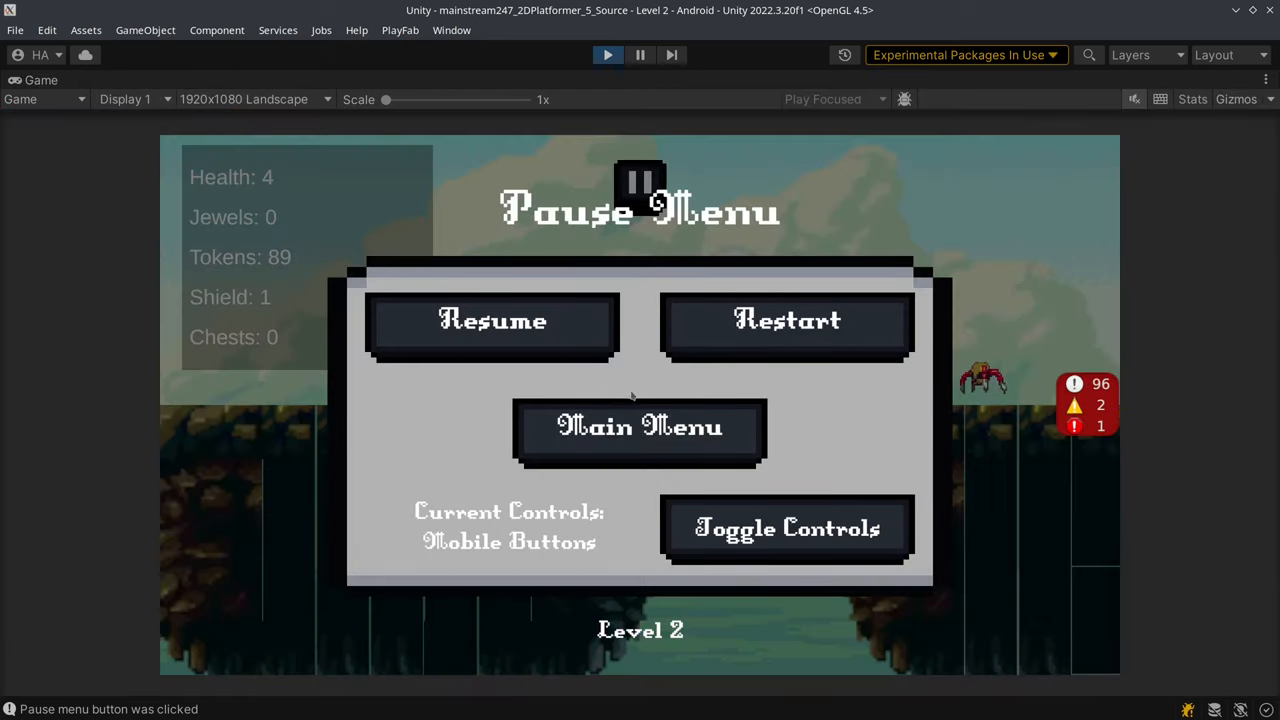
pyautogui.click(640, 426)
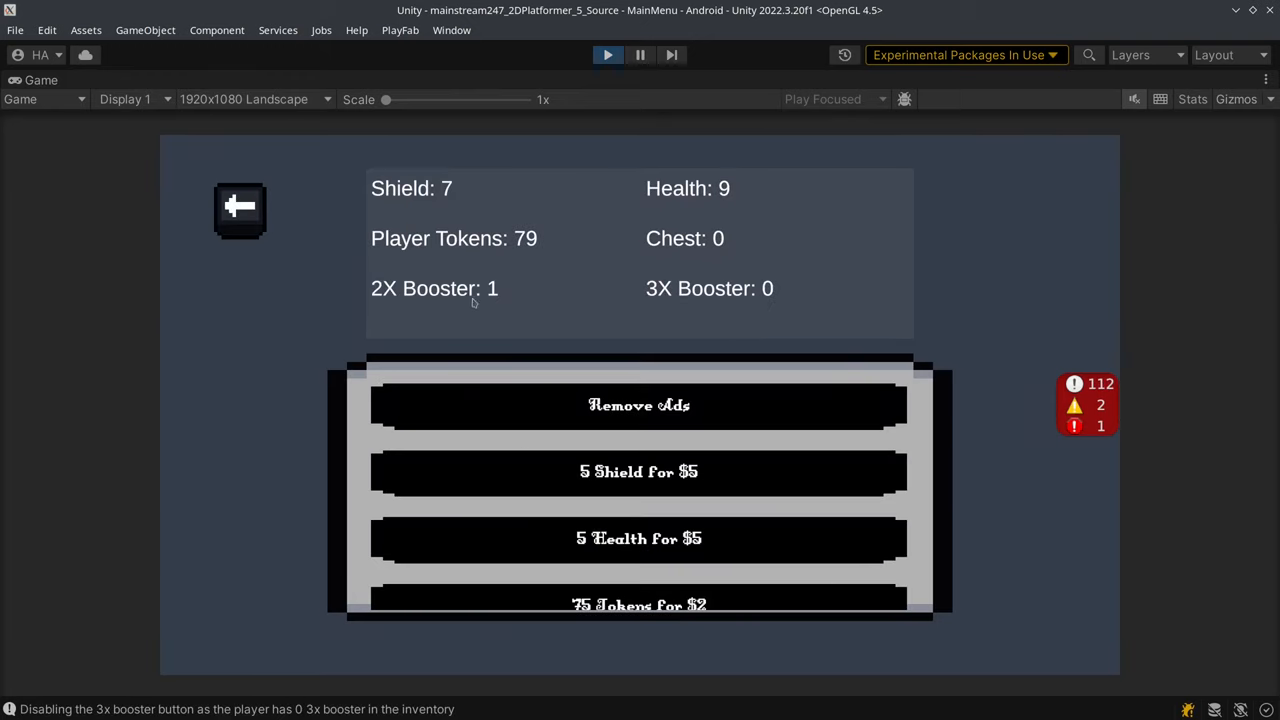
pyautogui.moveTo(400, 200)
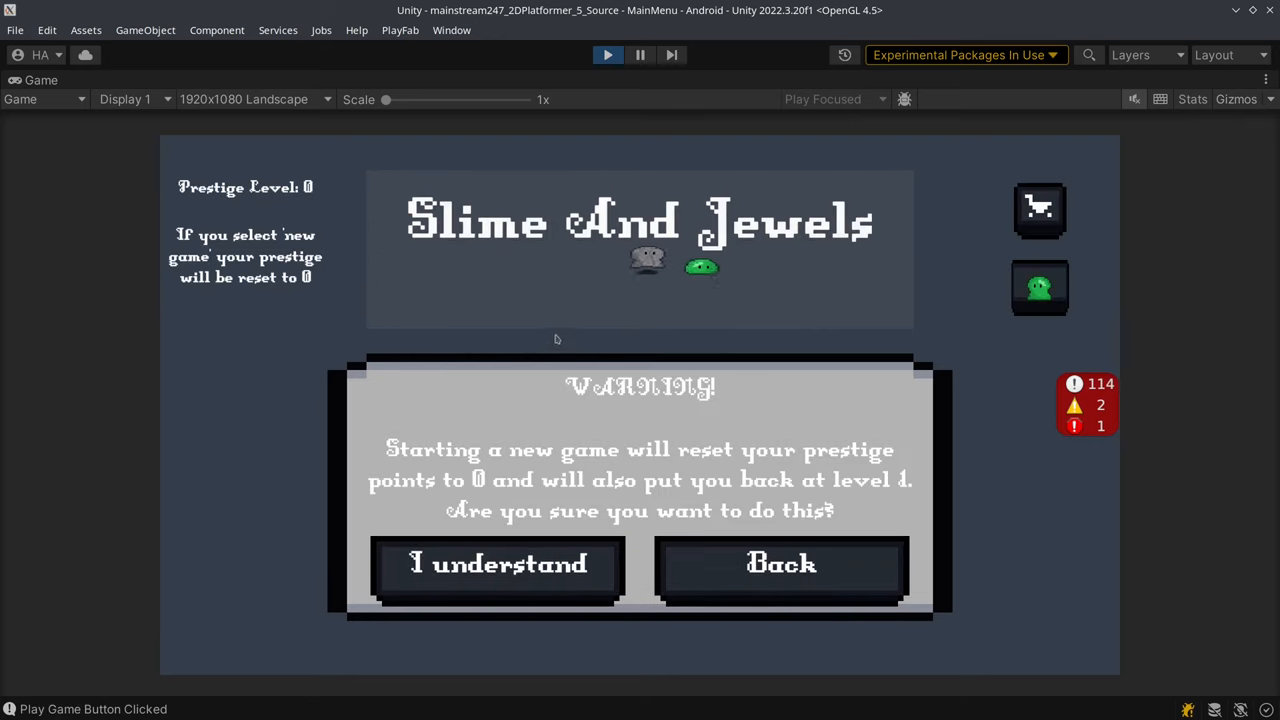
# - Accept the new-game reset warning and dismiss the tutorial to start level 1
pyautogui.click(496, 564)
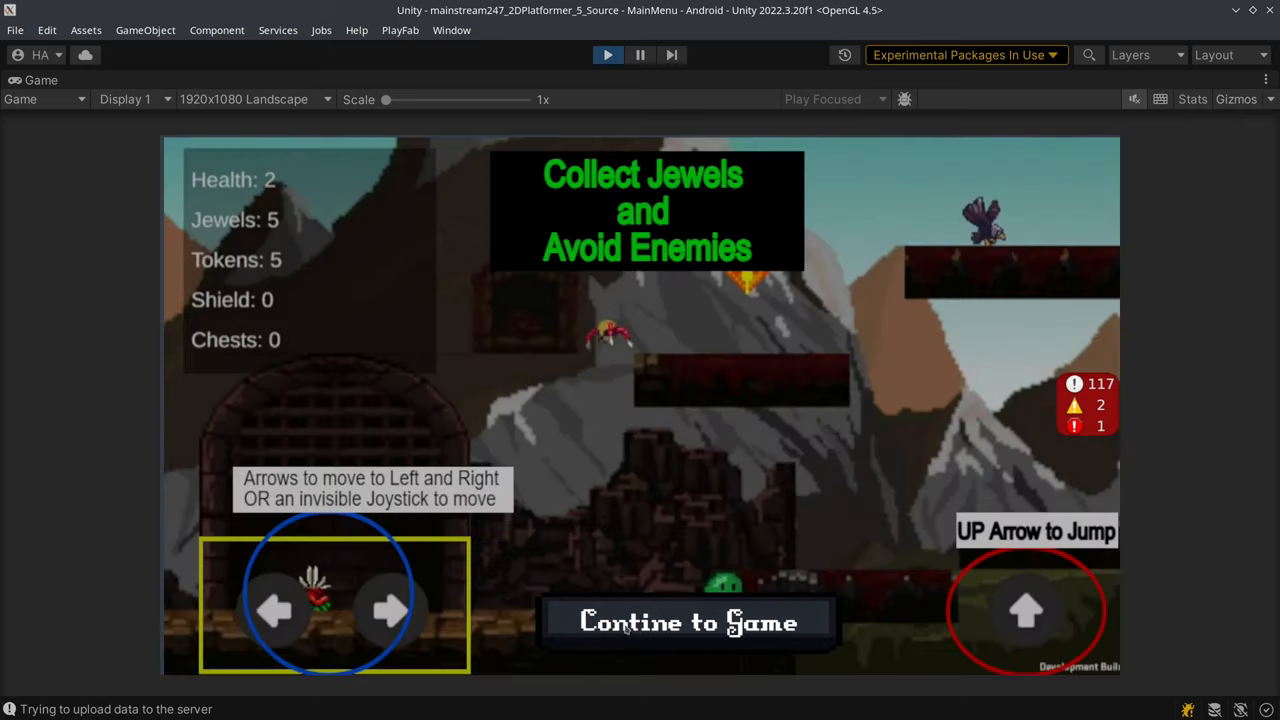
pyautogui.click(688, 622)
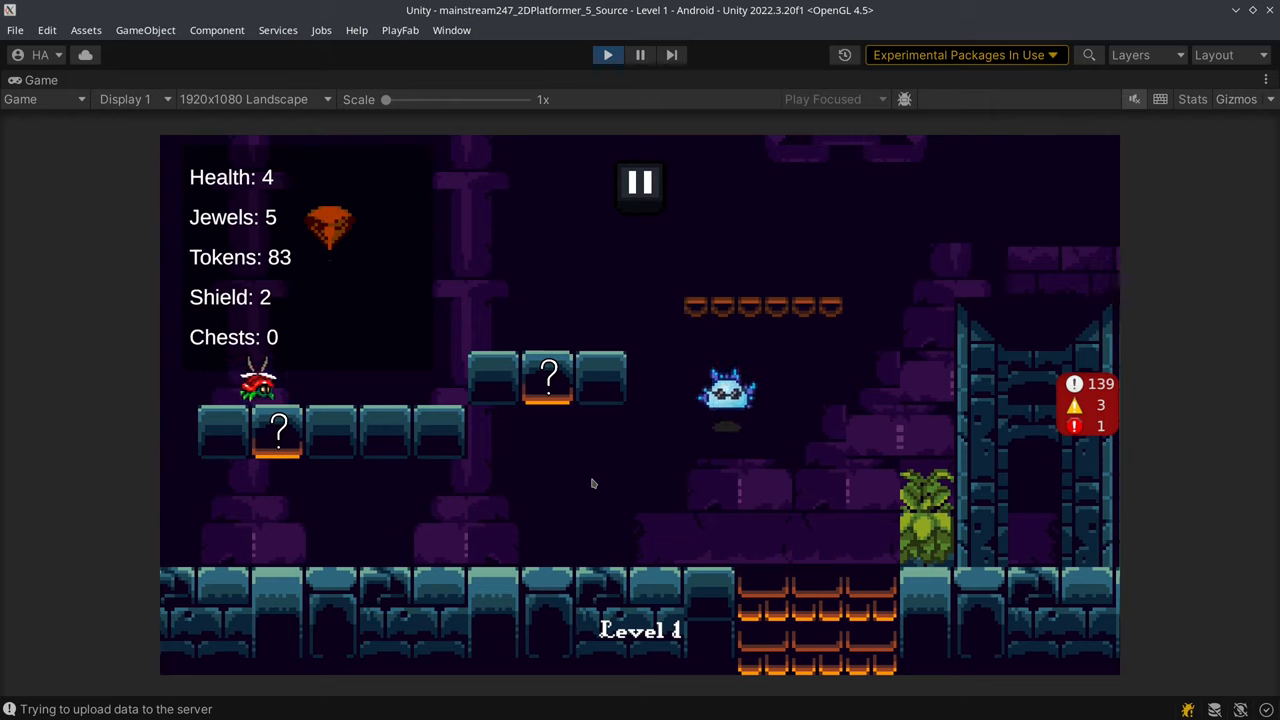
# - Pause level 1, quit to the menus, and go back from the store to the main menu
pyautogui.click(640, 184)
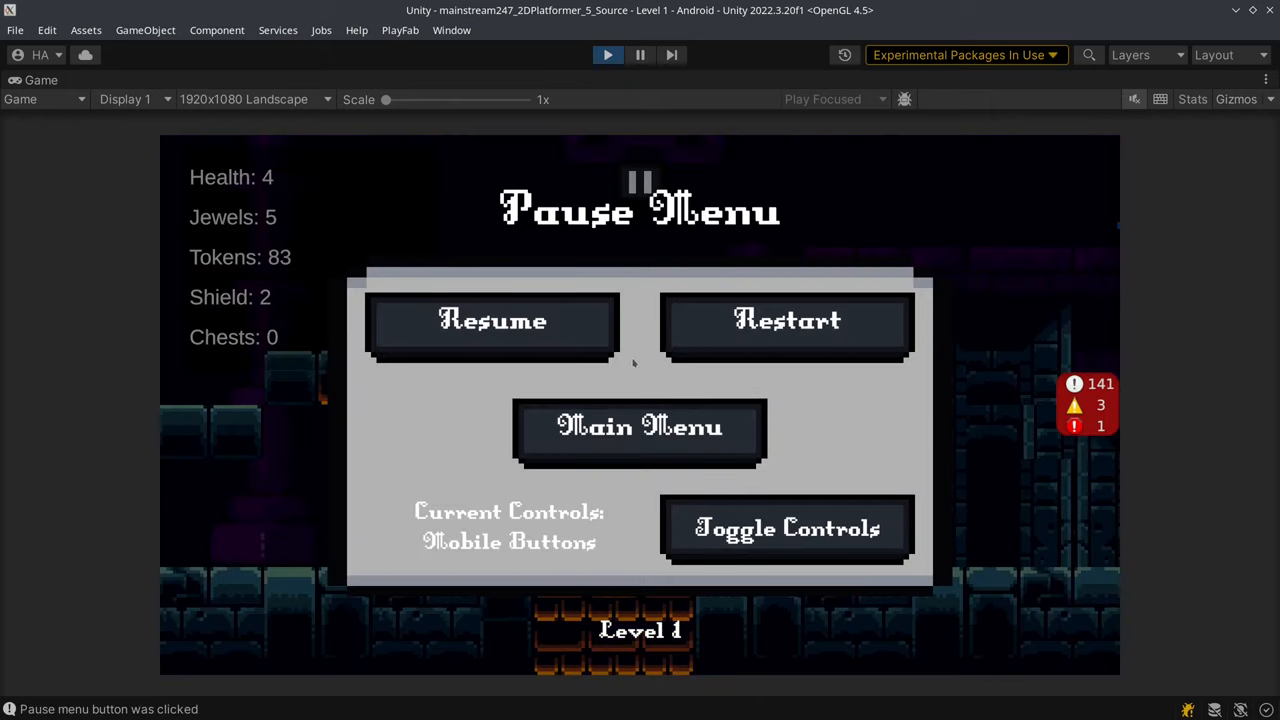
pyautogui.click(640, 428)
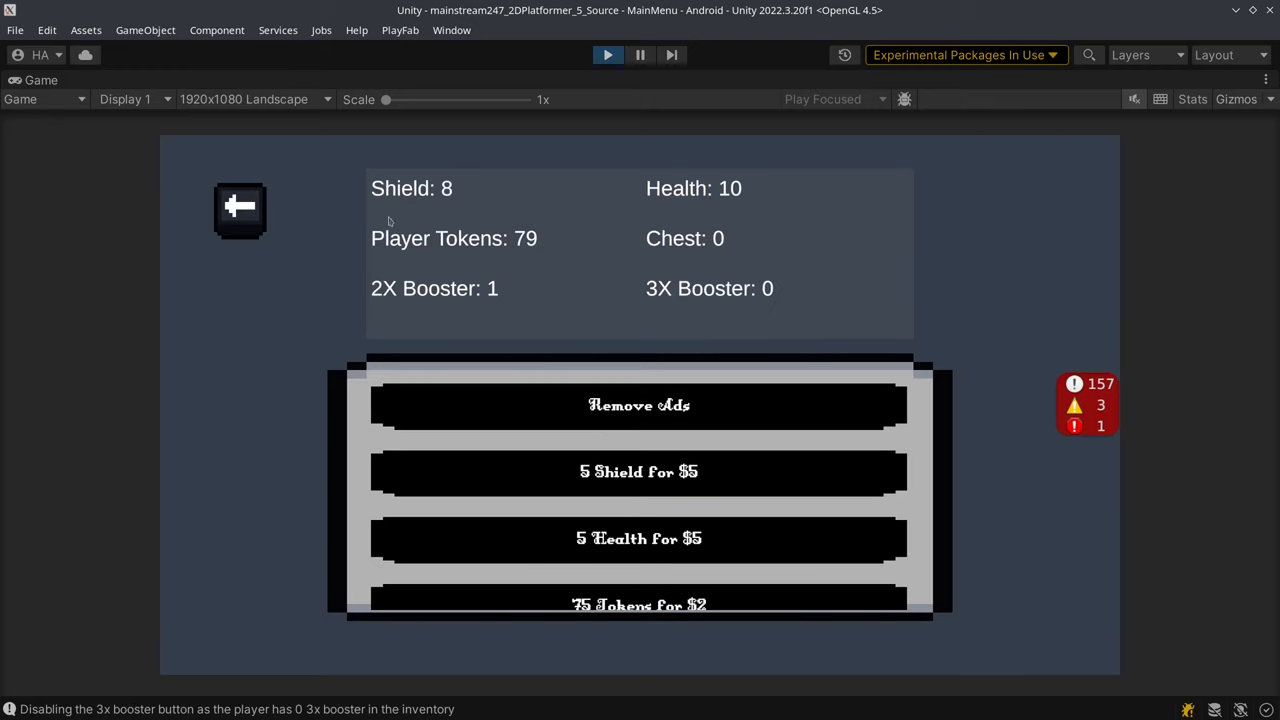
pyautogui.moveTo(362, 184)
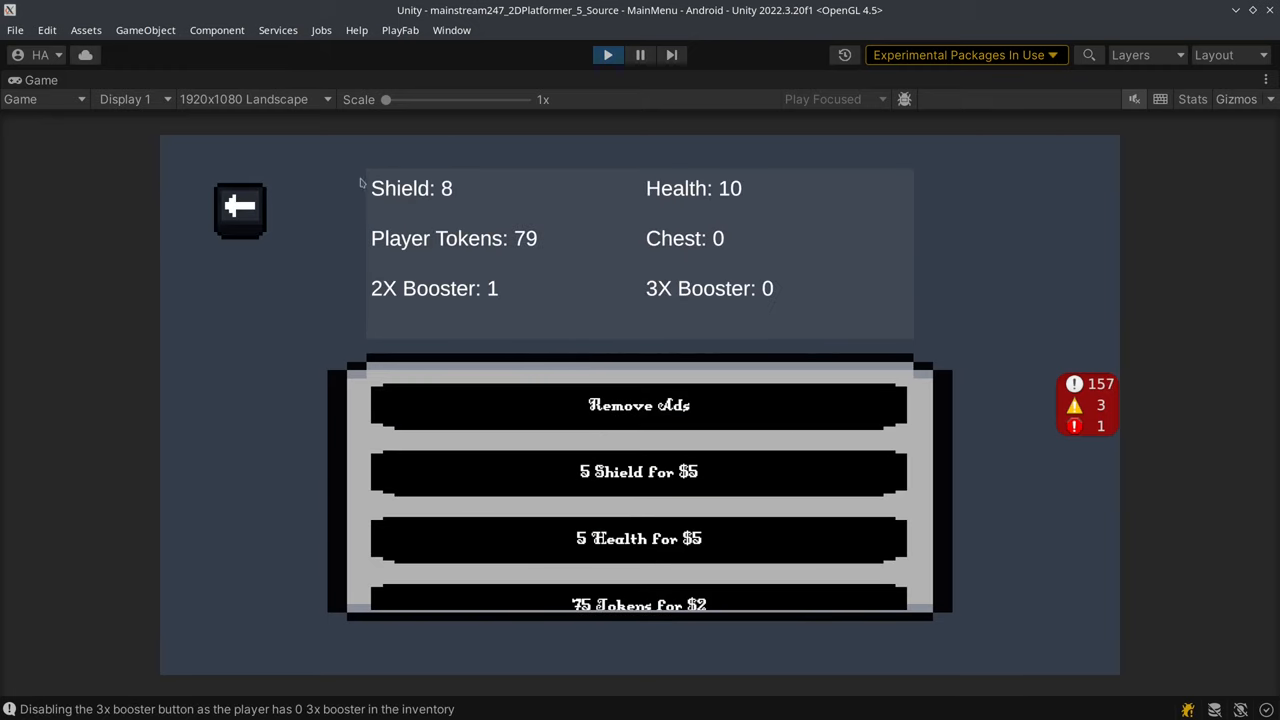
pyautogui.click(240, 208)
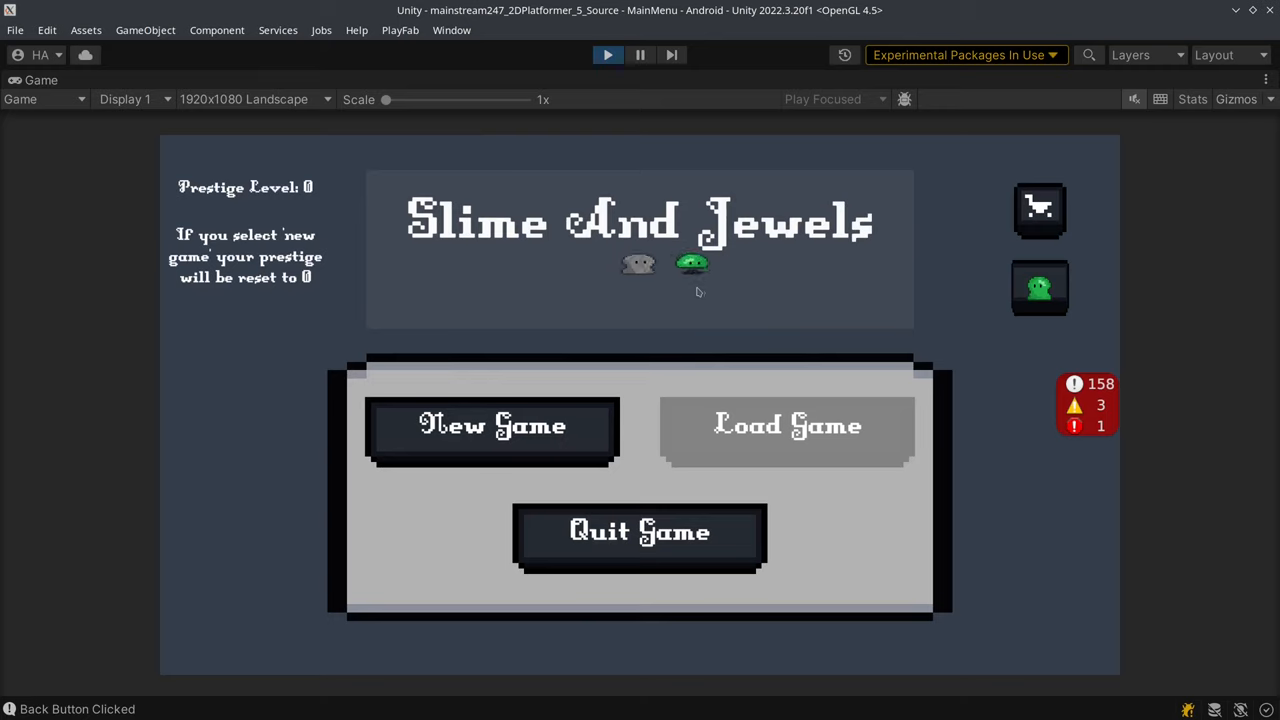